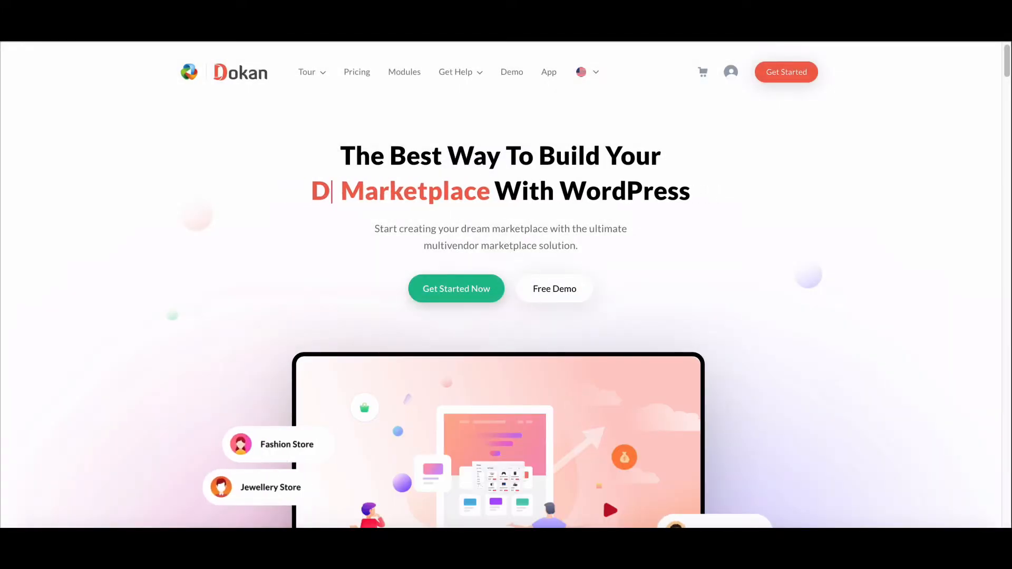
- Open WooCommerce Settings on the Payments tab to list the payment methods
{"action": "scroll", "scroll_direction": "down", "scroll_amount": 3}
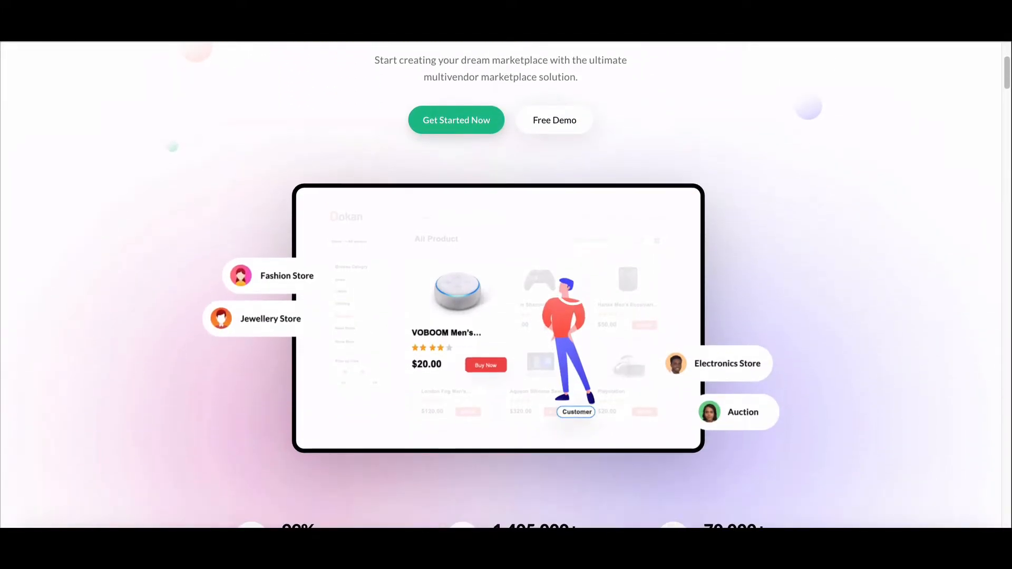
{"action": "scroll", "scroll_direction": "down", "scroll_amount": 3}
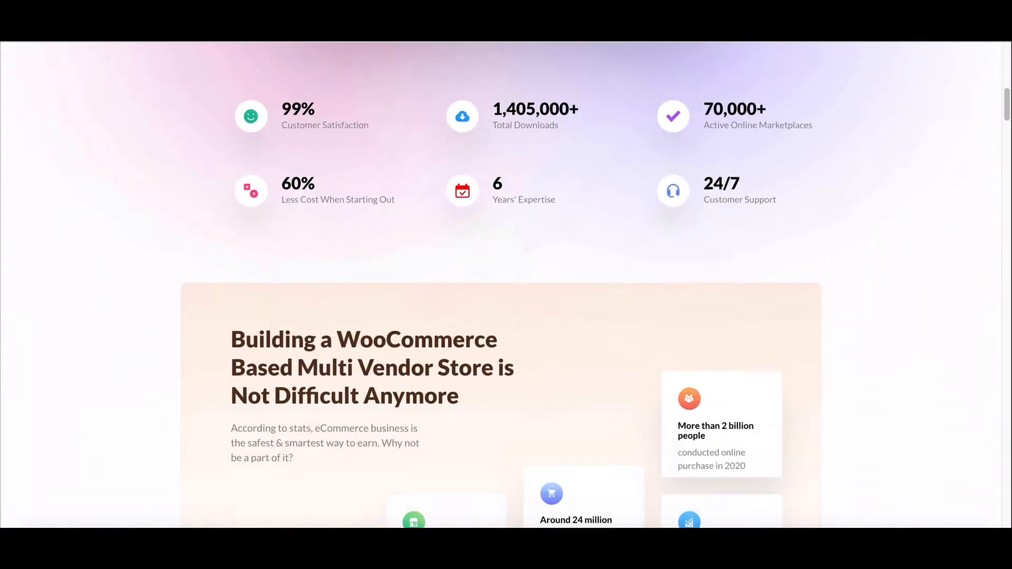
{"action": "scroll", "scroll_direction": "down", "scroll_amount": 3}
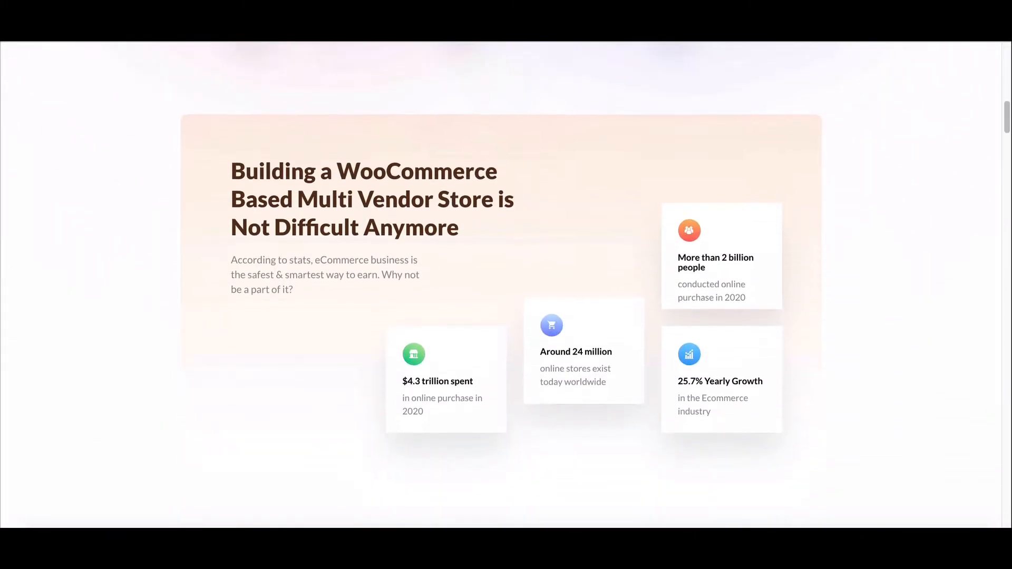
{"action": "scroll", "scroll_direction": "down", "scroll_amount": 3}
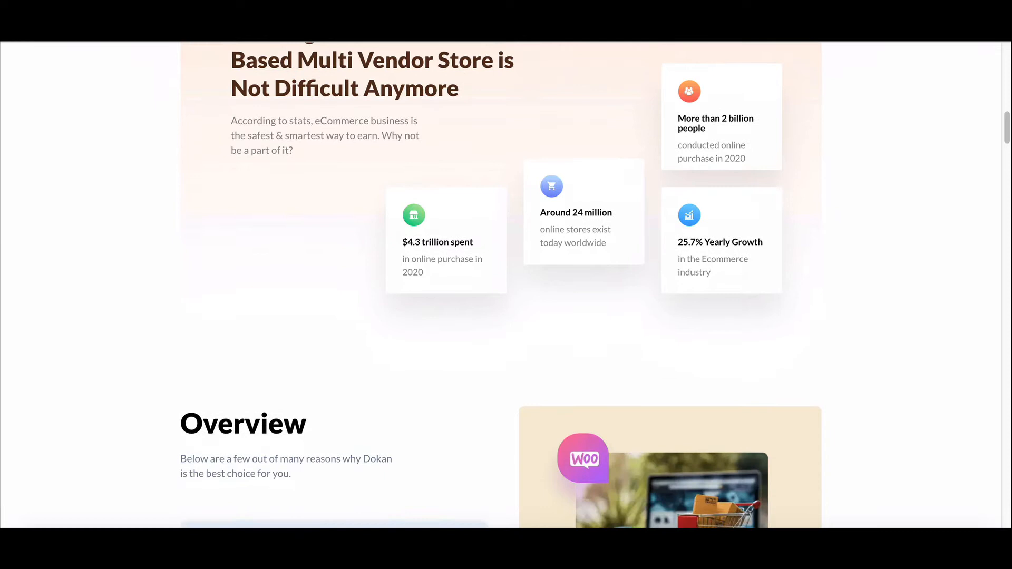
{"action": "scroll", "scroll_direction": "down", "scroll_amount": 3}
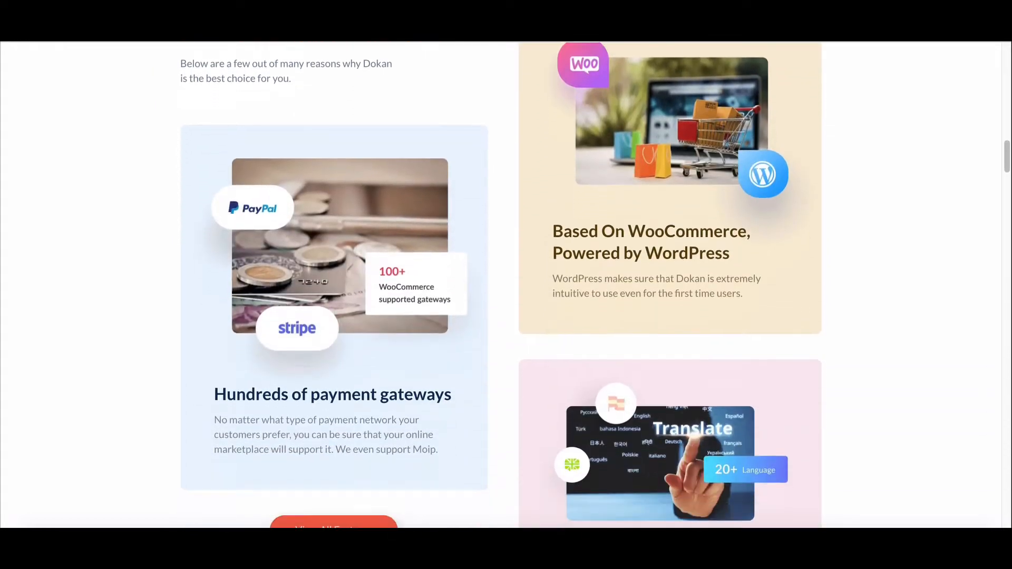
{"action": "scroll", "scroll_direction": "down", "scroll_amount": 3}
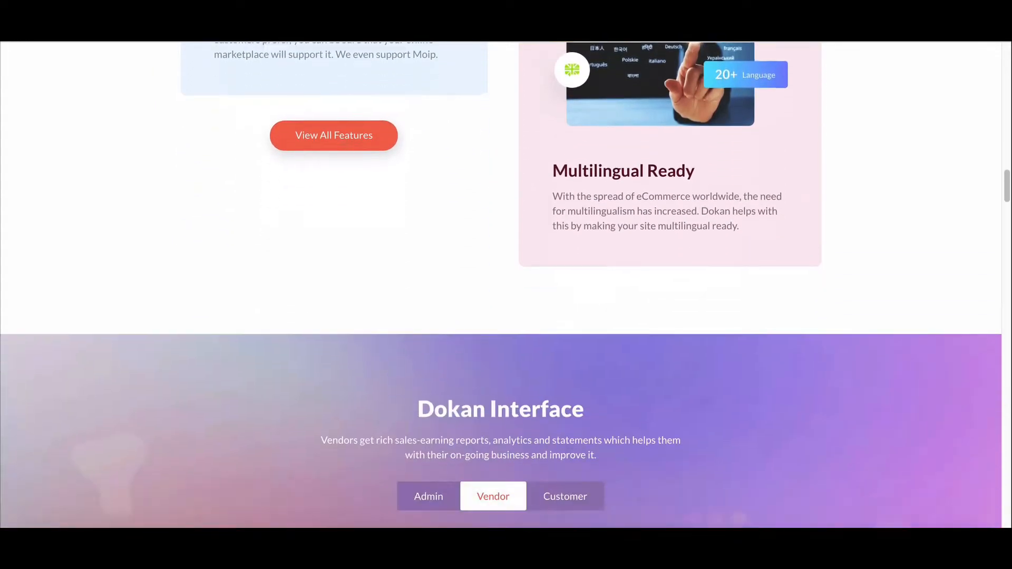
{"action": "scroll", "scroll_direction": "down", "scroll_amount": 3}
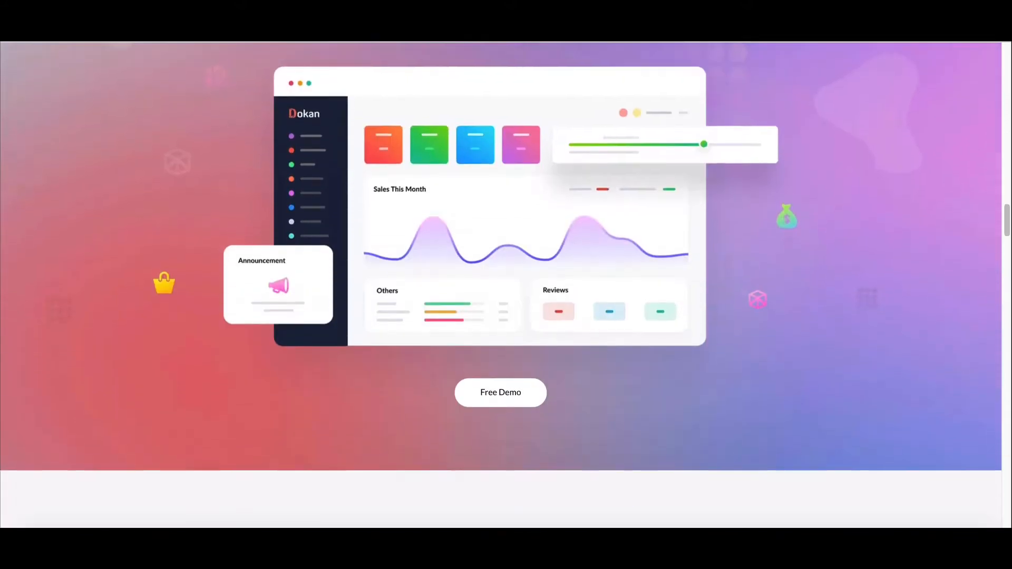
{"action": "scroll", "scroll_direction": "down", "scroll_amount": 3}
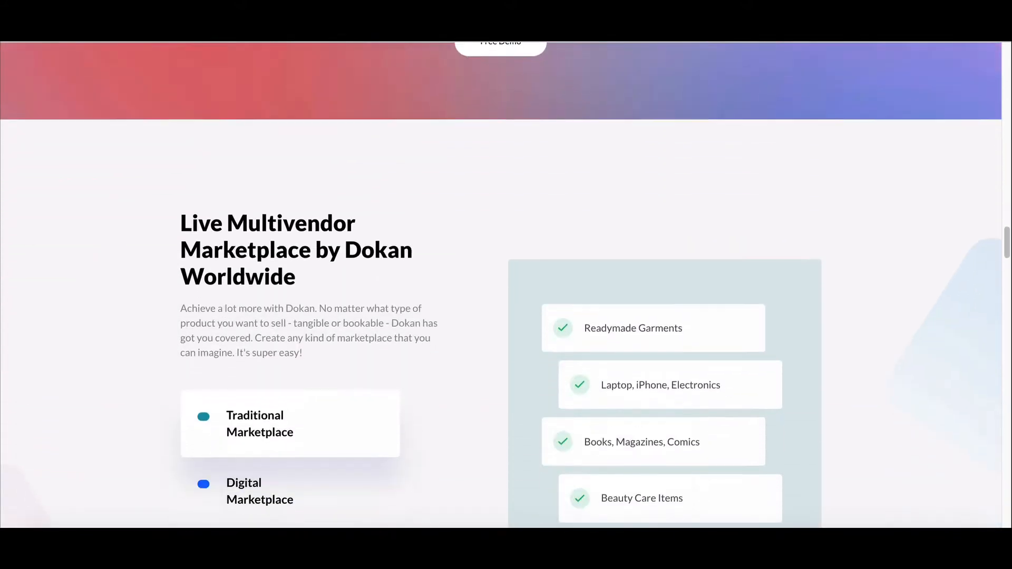
{"action": "scroll", "scroll_direction": "down", "scroll_amount": 3}
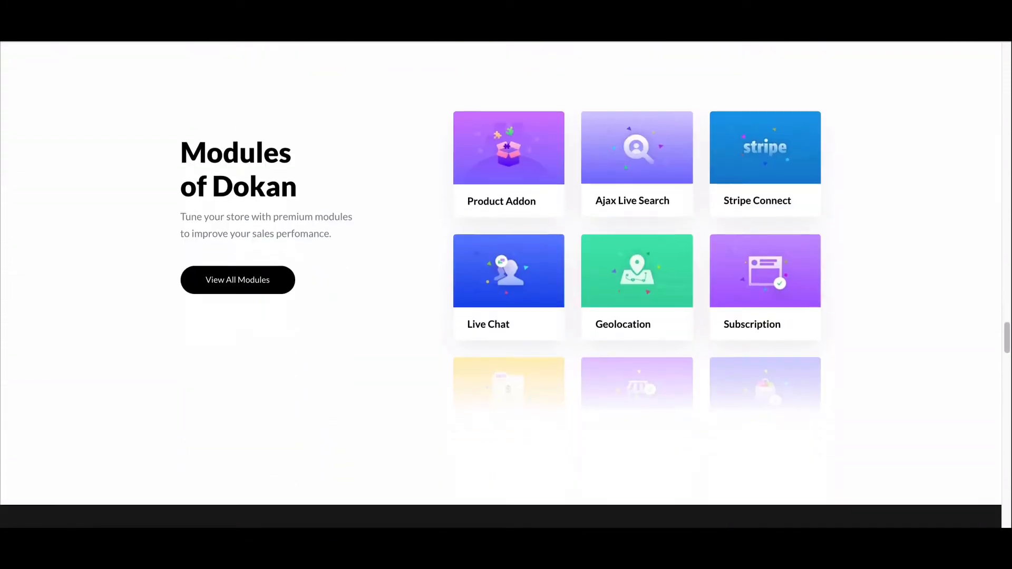
{"action": "scroll", "scroll_direction": "down", "scroll_amount": 3}
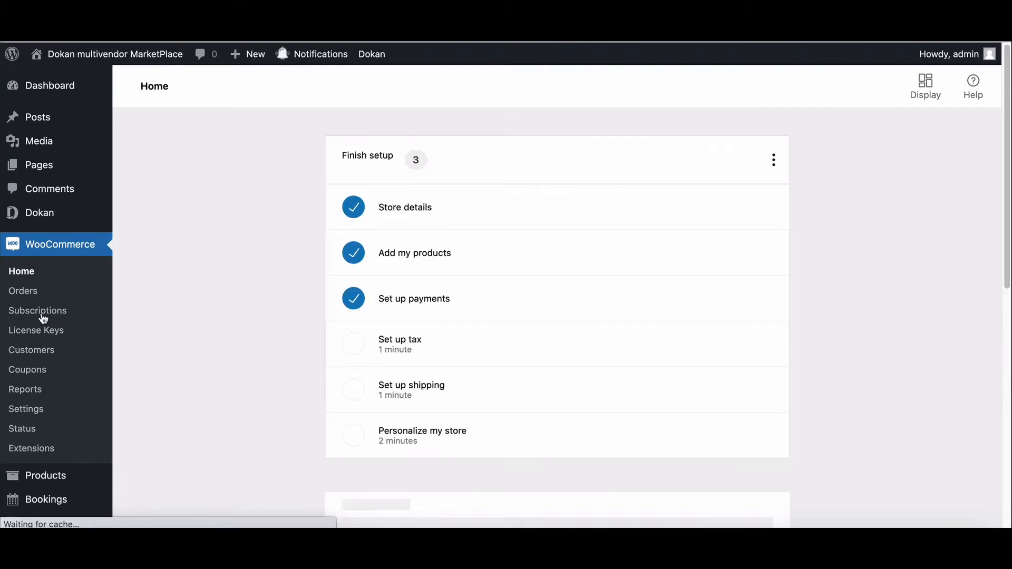
{"action": "left_click", "coordinate": [26, 409]}
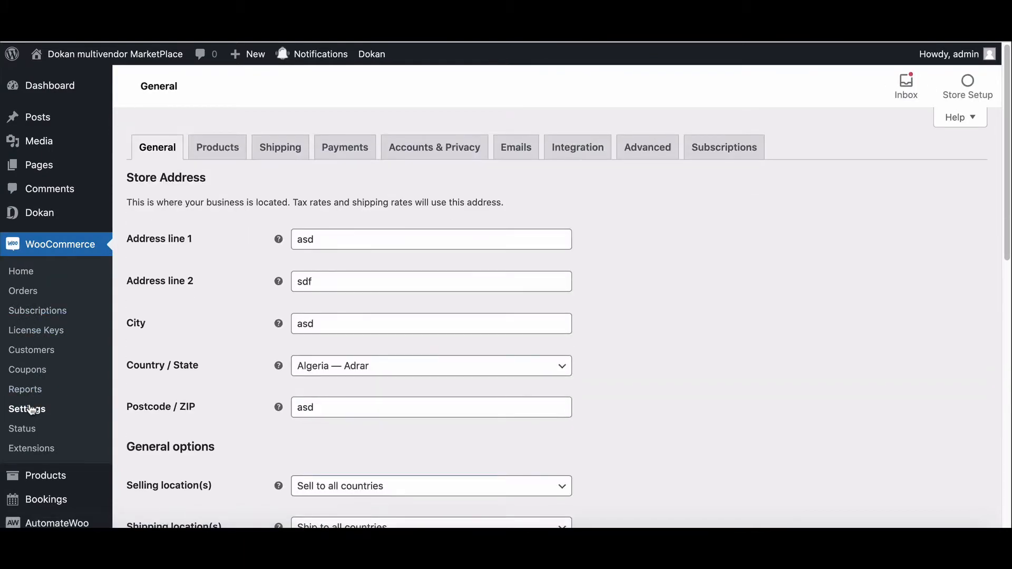
{"action": "left_click", "coordinate": [345, 147]}
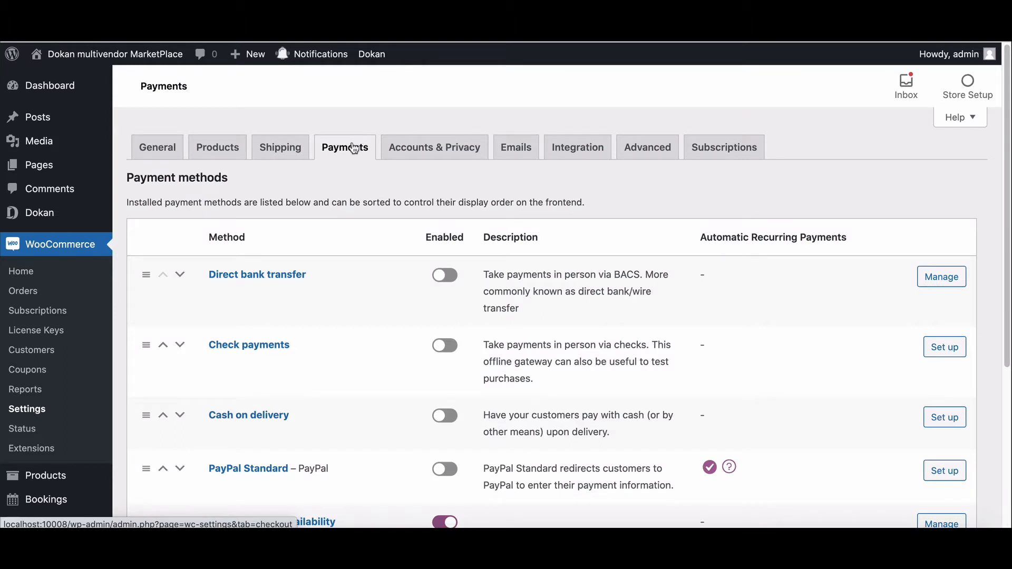
{"action": "mouse_move", "coordinate": [274, 290]}
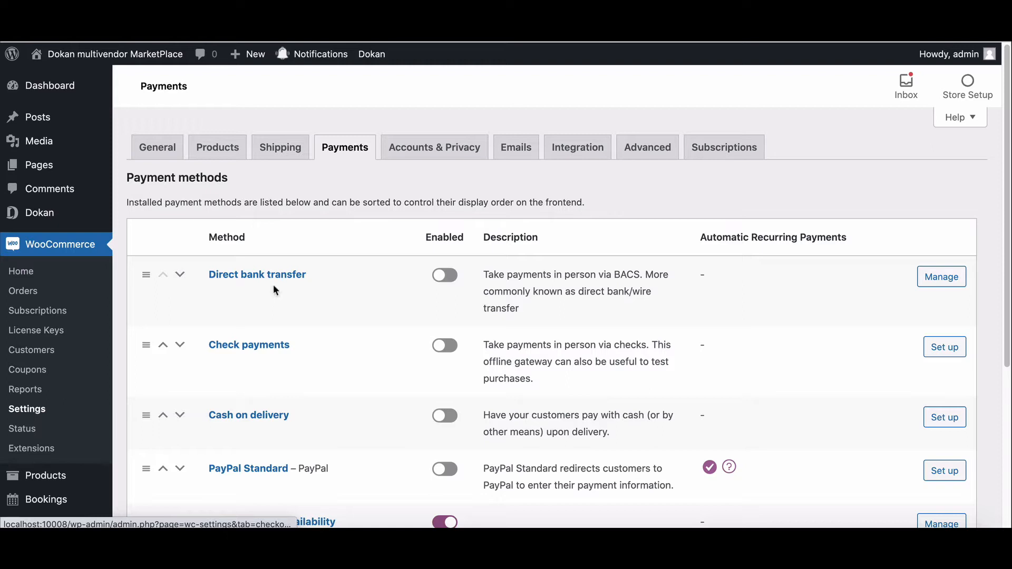
{"action": "mouse_move", "coordinate": [262, 340]}
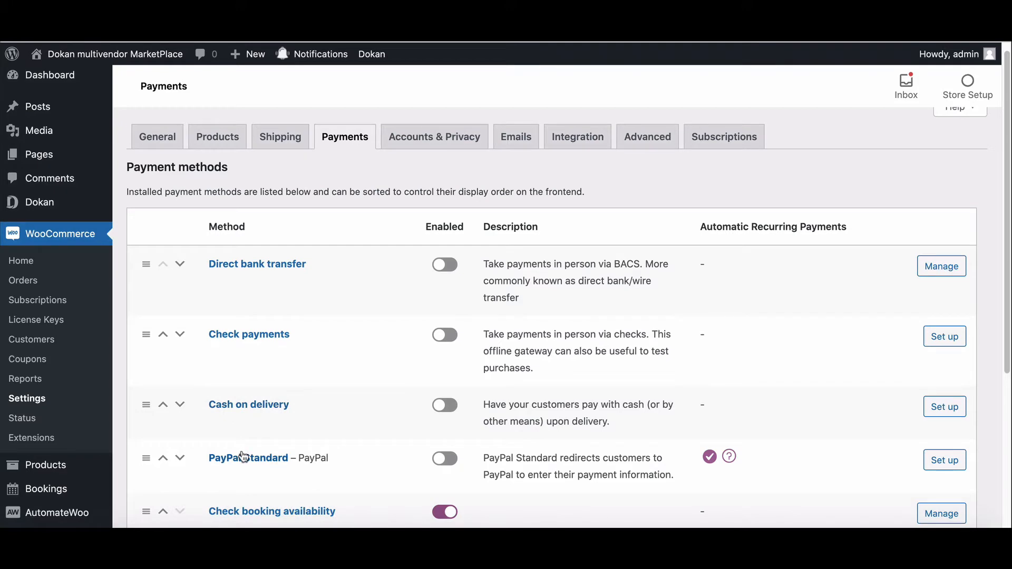
{"action": "mouse_move", "coordinate": [256, 264]}
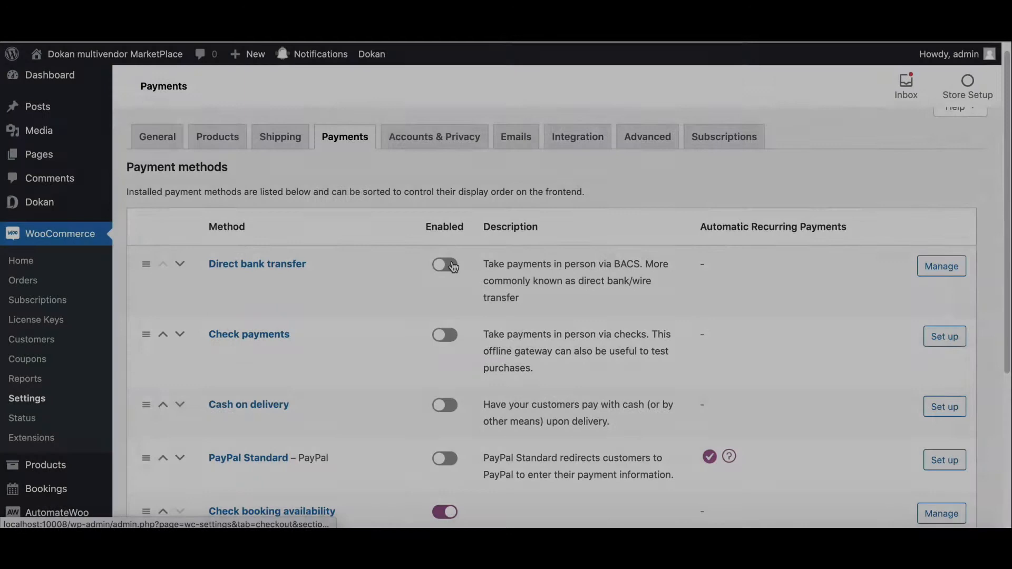
- Switch on Direct bank transfer and open its Manage settings page
{"action": "left_click", "coordinate": [444, 265]}
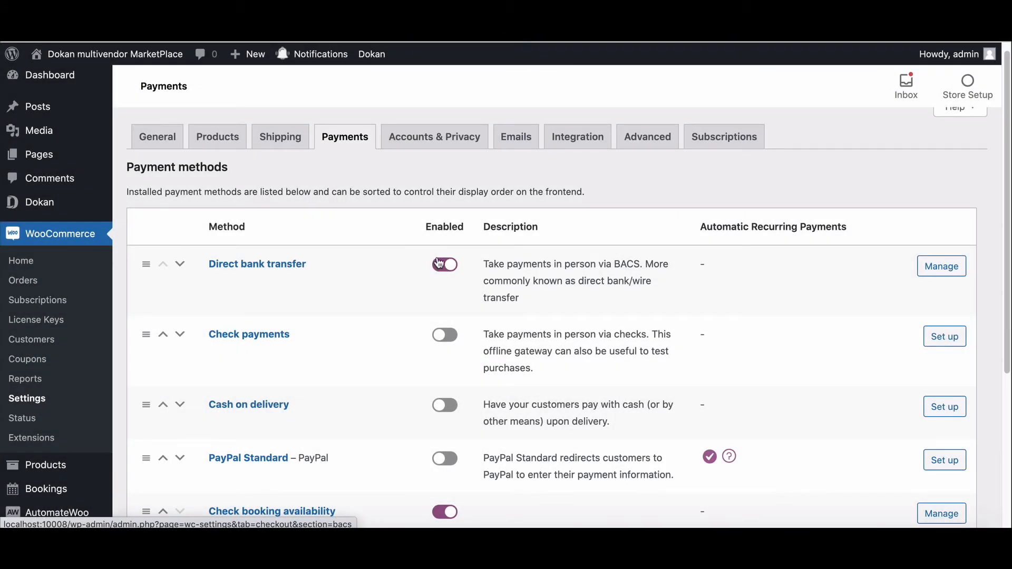
{"action": "left_click", "coordinate": [444, 265]}
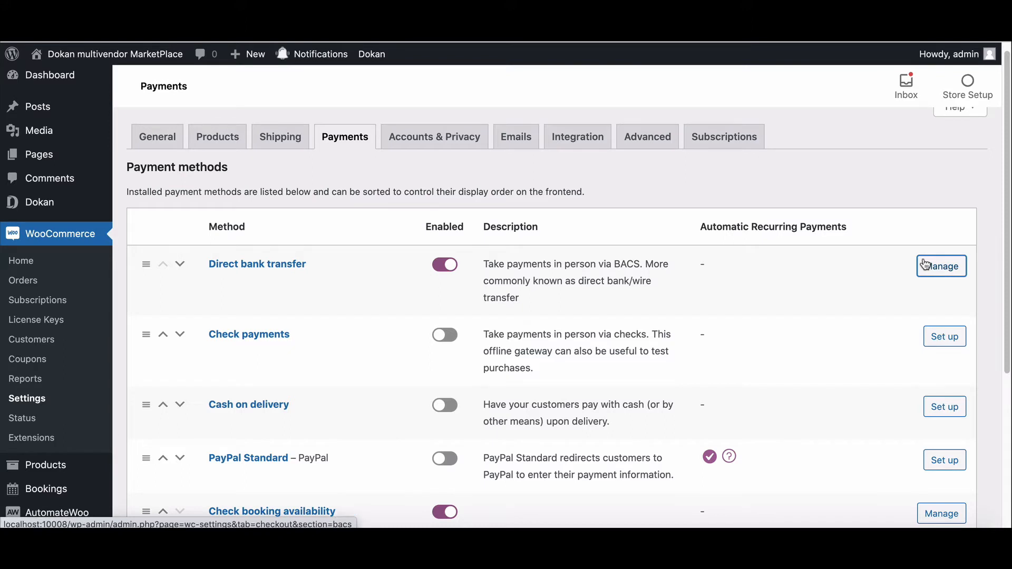
{"action": "left_click", "coordinate": [940, 266]}
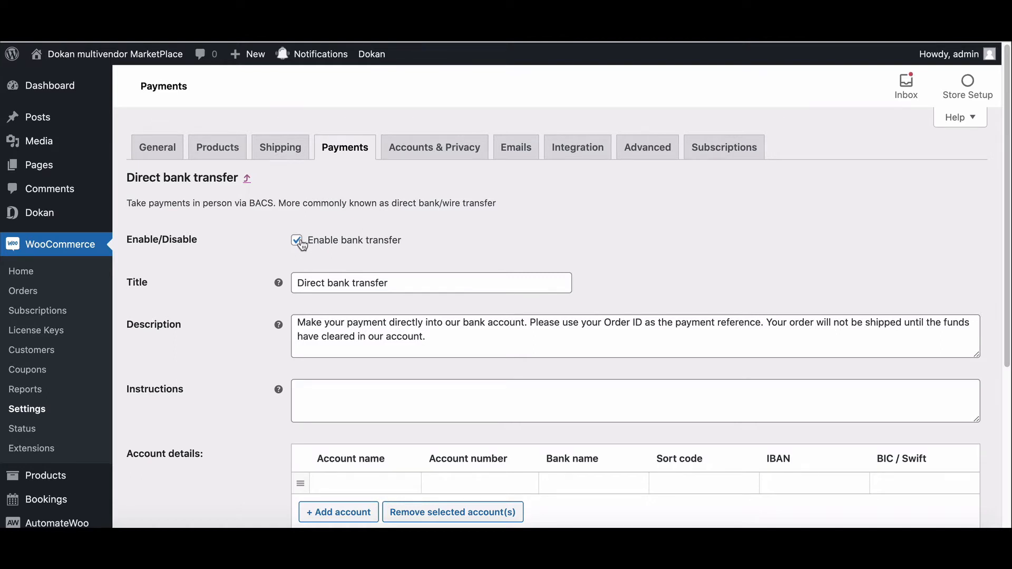
- Set the bank transfer instructions to 'complete delivery through the bank account.'
{"action": "left_click", "coordinate": [297, 241]}
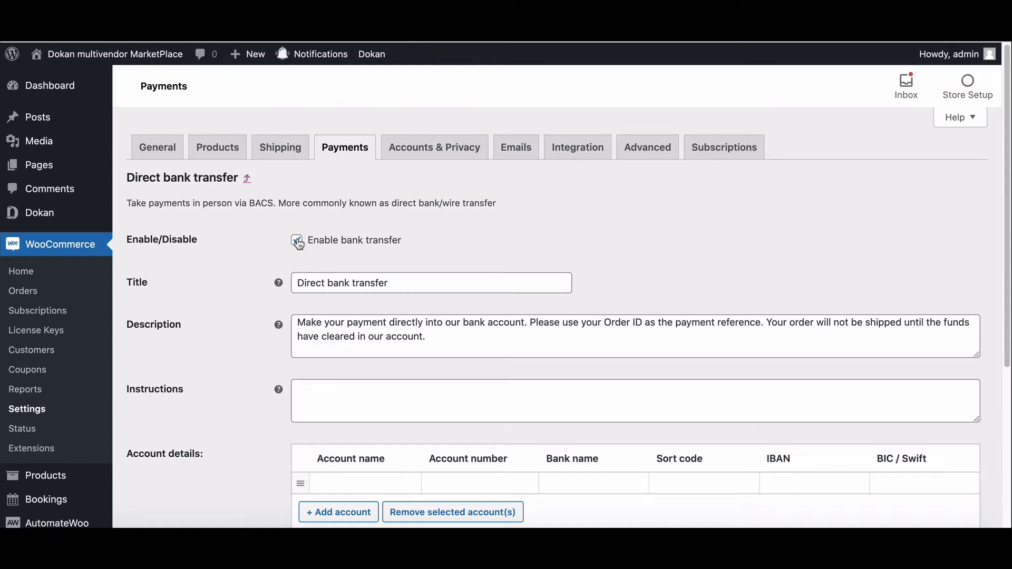
{"action": "left_click", "coordinate": [297, 241]}
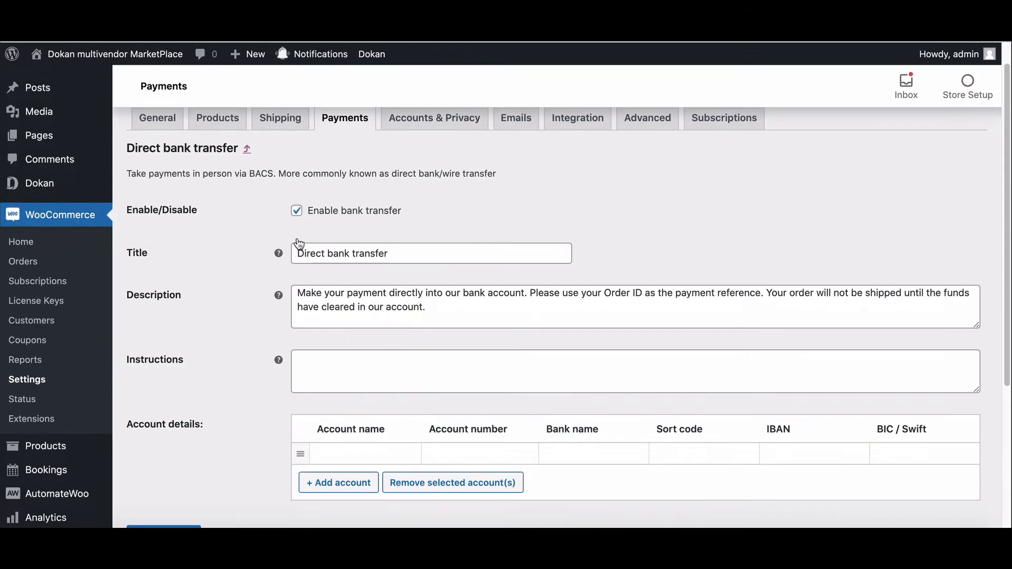
{"action": "scroll", "scroll_direction": "down", "scroll_amount": 3}
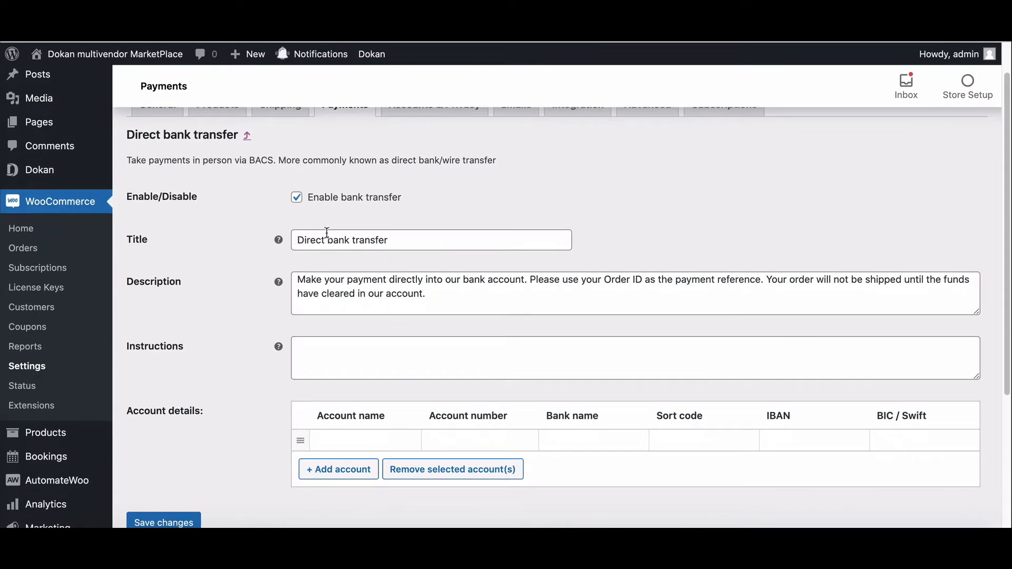
{"action": "double_click", "coordinate": [351, 241]}
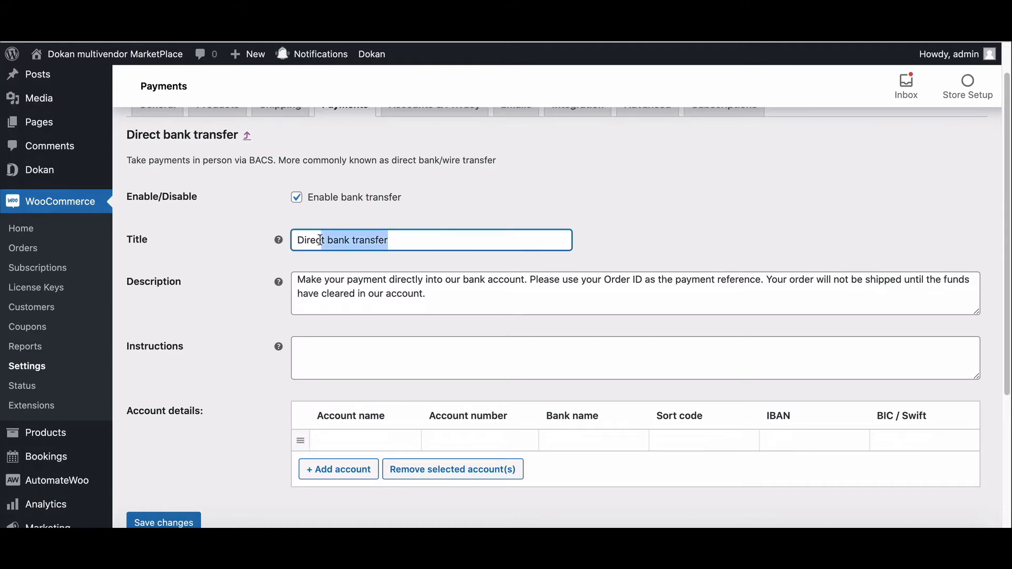
{"action": "double_click", "coordinate": [341, 240]}
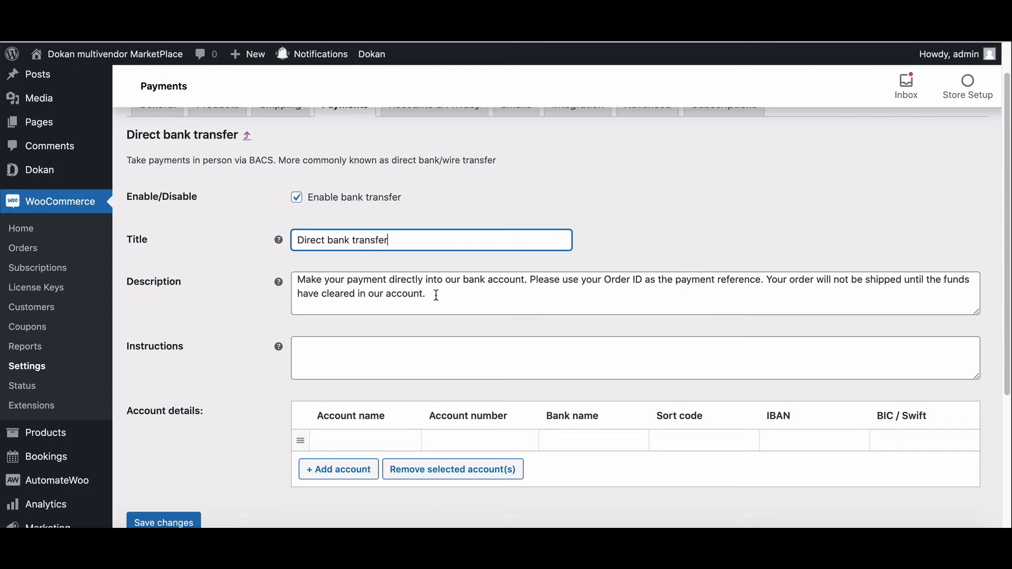
{"action": "left_click_drag", "start_coordinate": [297, 294], "coordinate": [426, 294]}
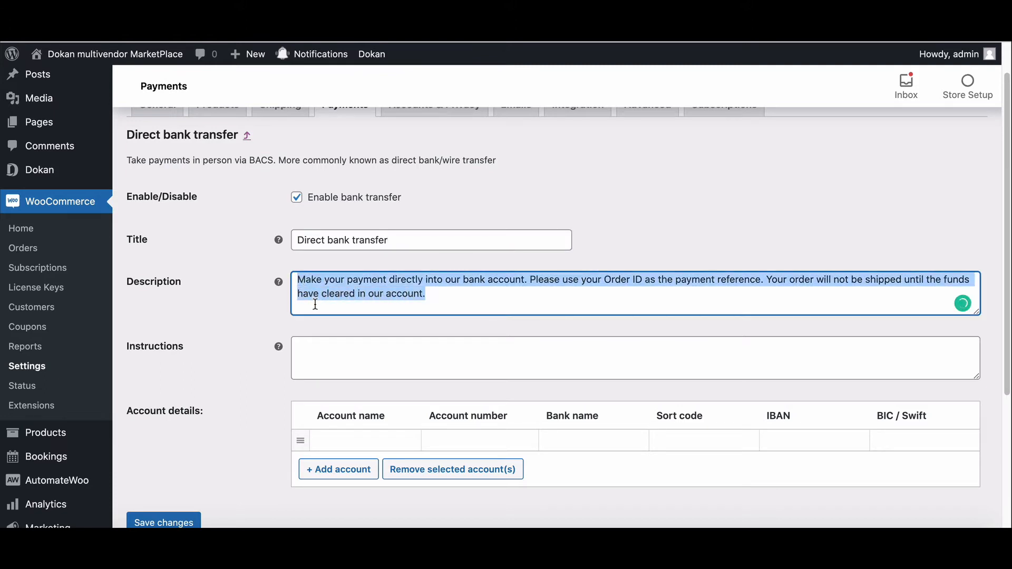
{"action": "left_click", "coordinate": [636, 358]}
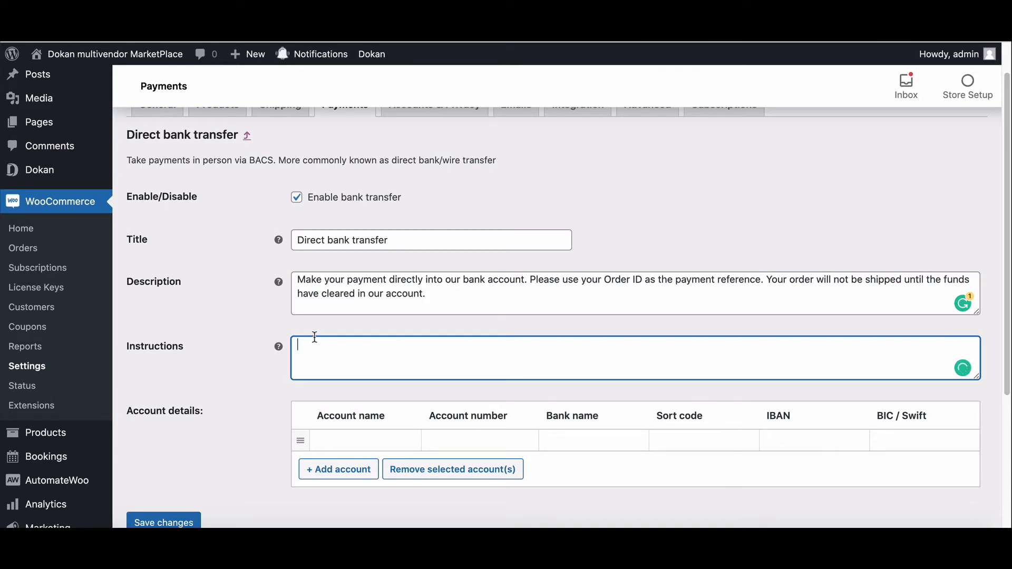
{"action": "type", "text": "complete delivery through the bank account."}
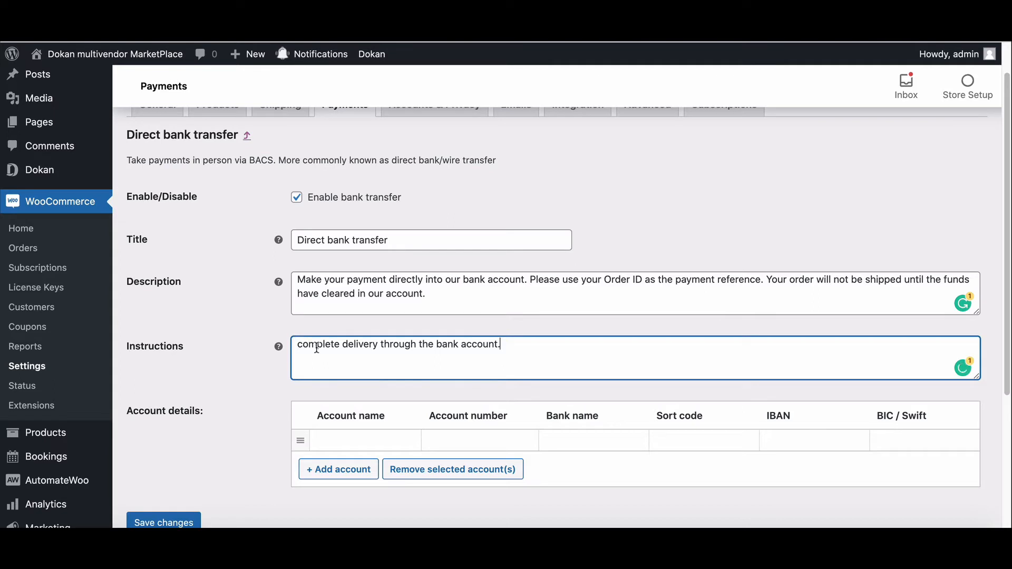
- Add account Robert jr at The Orgam bank, sort code 3456, BIC AASDFGT08, and save
{"action": "type", "text": "Robert jr"}
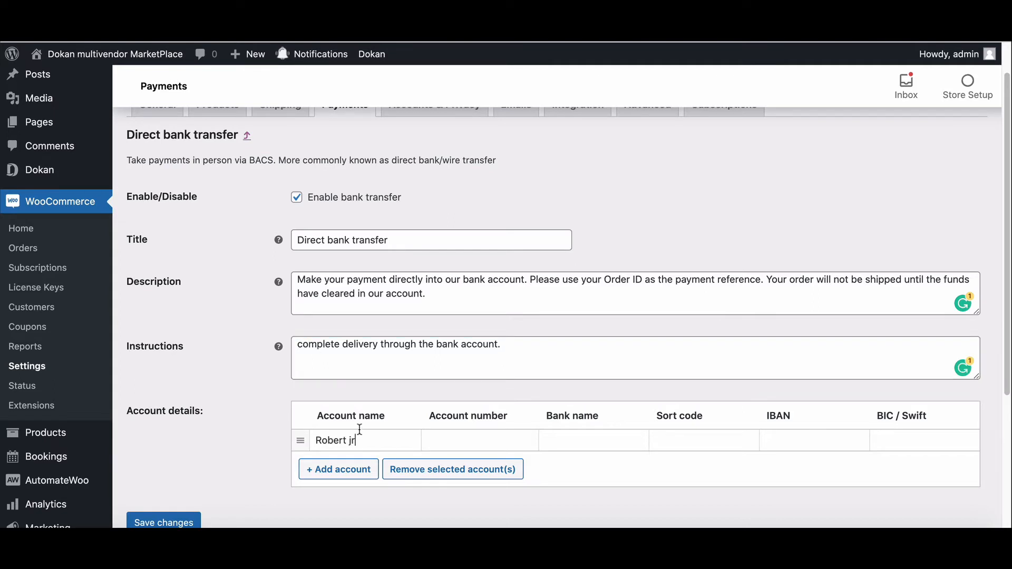
{"action": "type", "text": "T"}
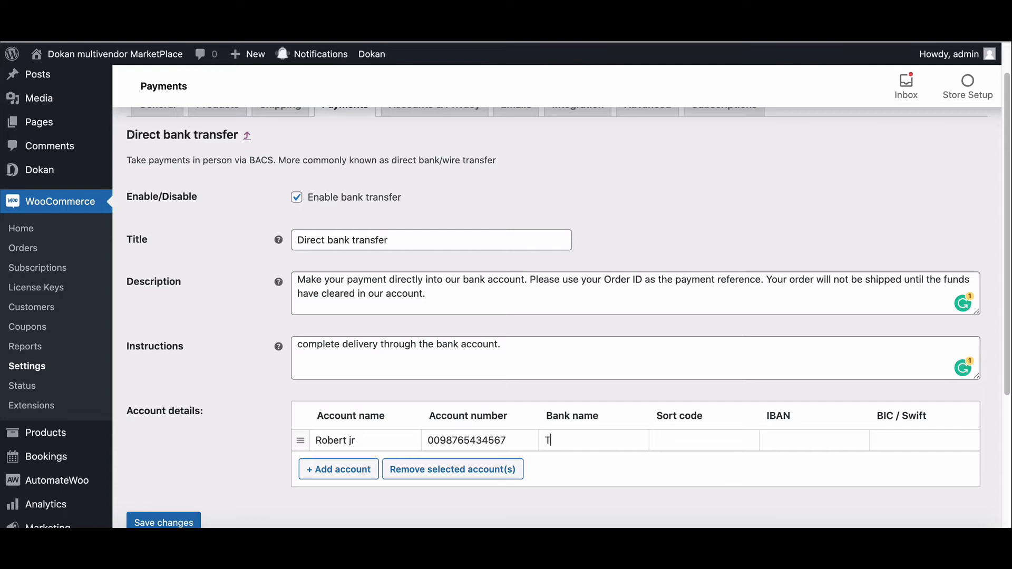
{"action": "type", "text": "he Orgam bank"}
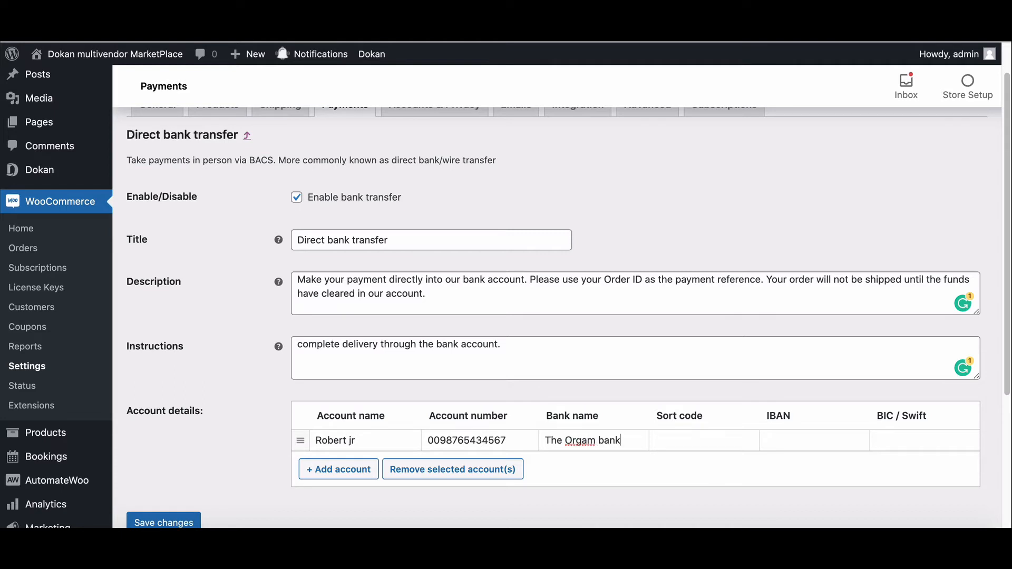
{"action": "type", "text": "3456"}
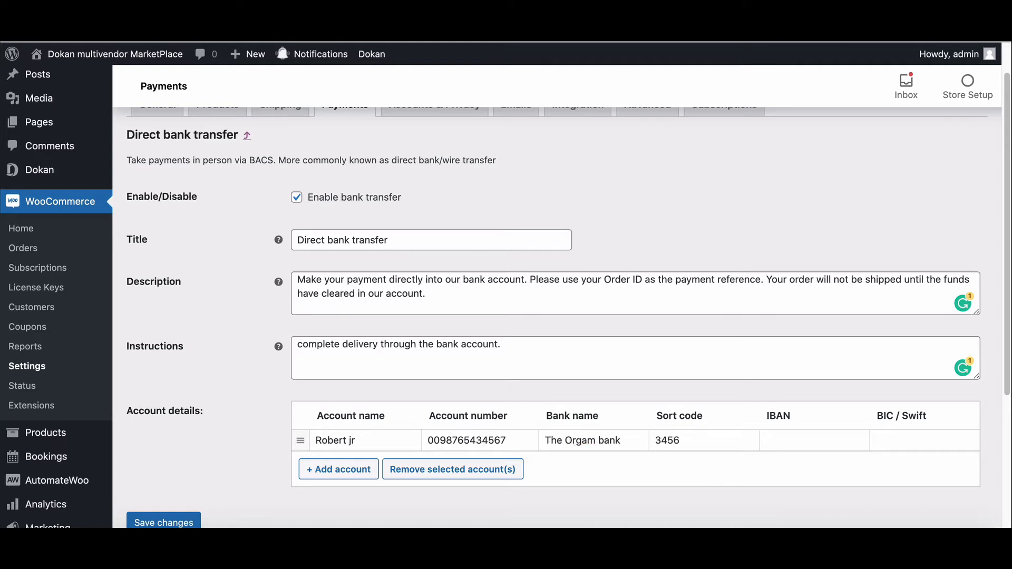
{"action": "type", "text": "AASDFGT08"}
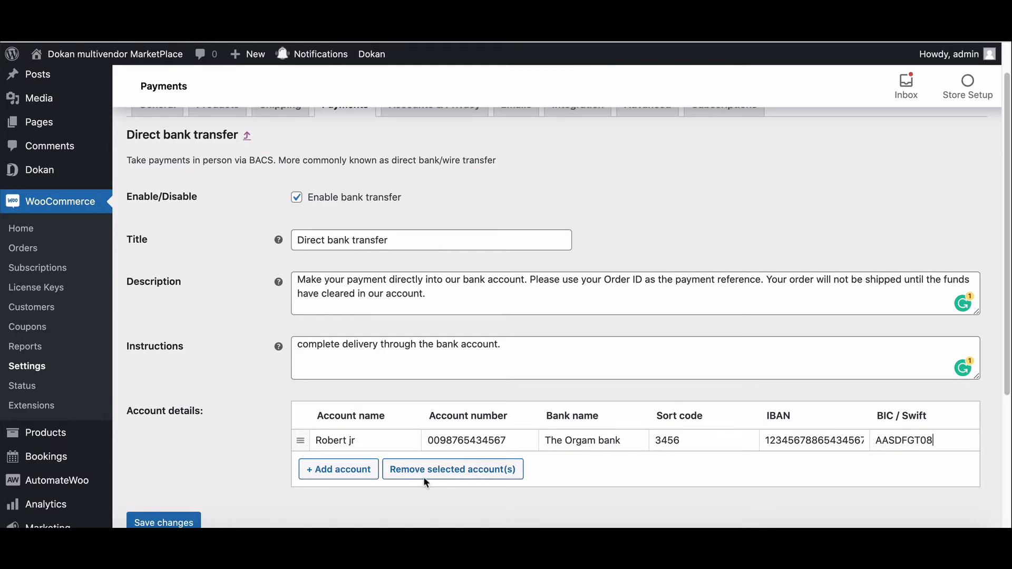
{"action": "left_click", "coordinate": [339, 468]}
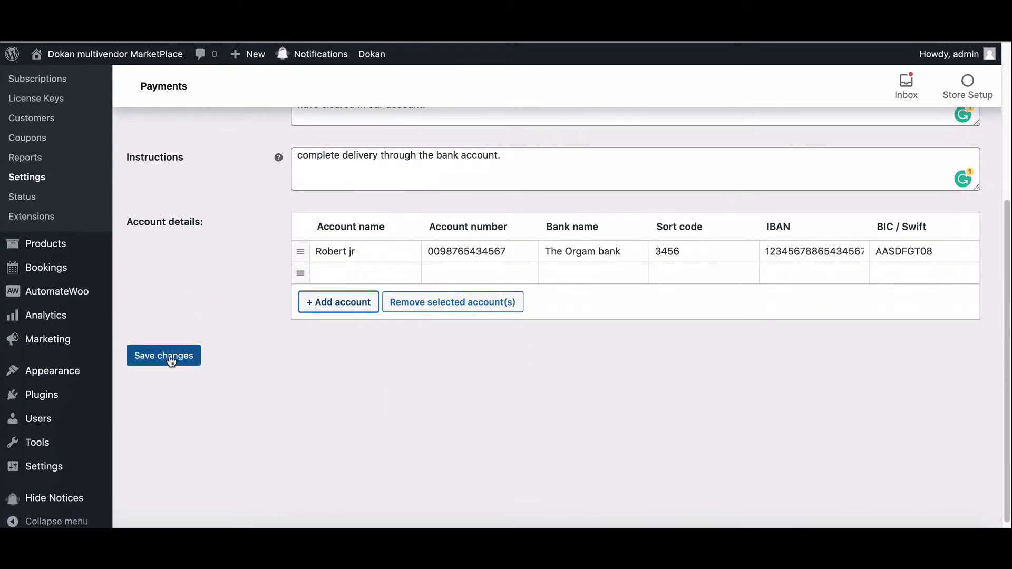
{"action": "left_click", "coordinate": [164, 356]}
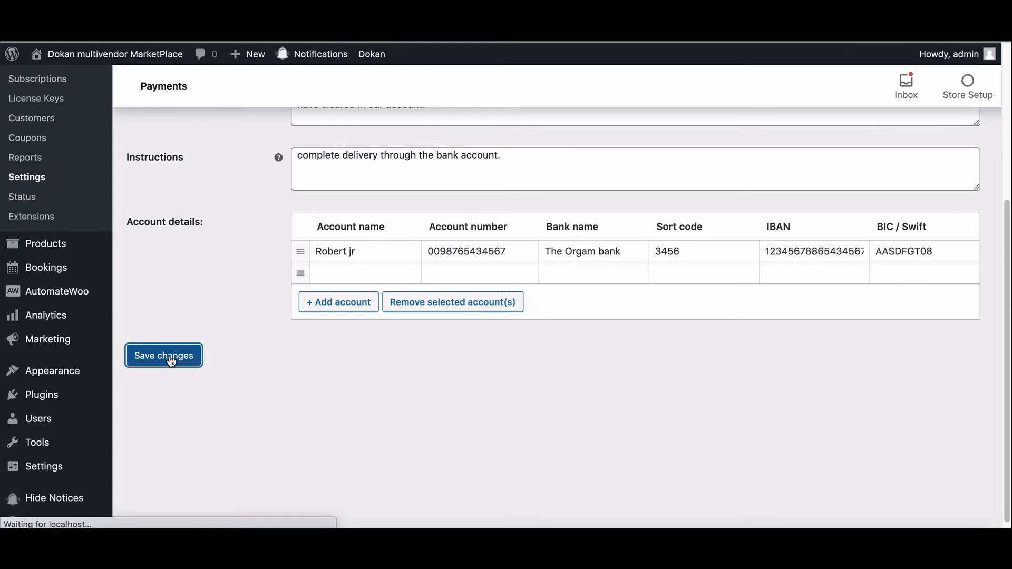
- Back on the Payments list, enable Check payments and open its settings
{"action": "left_click", "coordinate": [164, 355]}
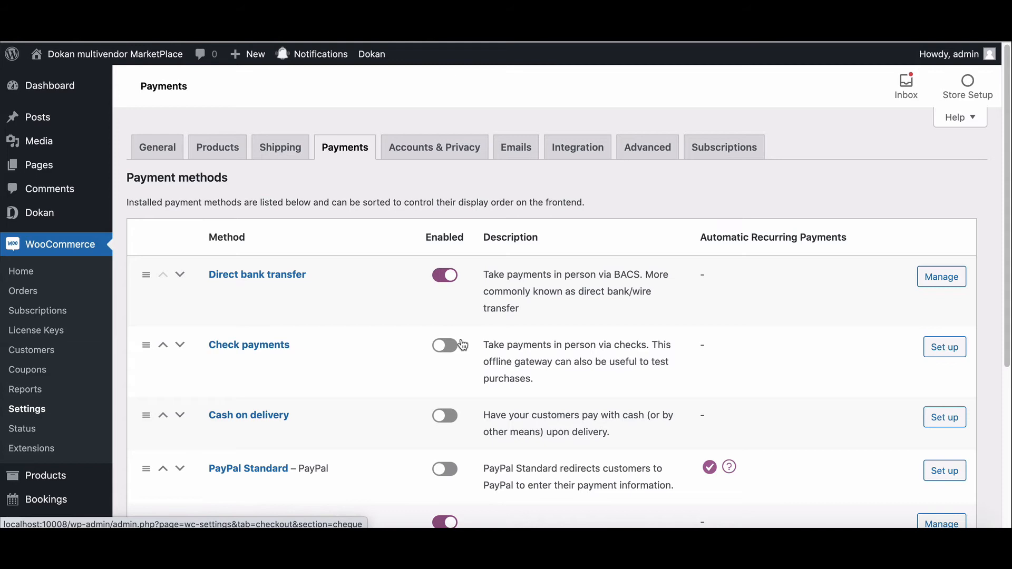
{"action": "left_click", "coordinate": [444, 345]}
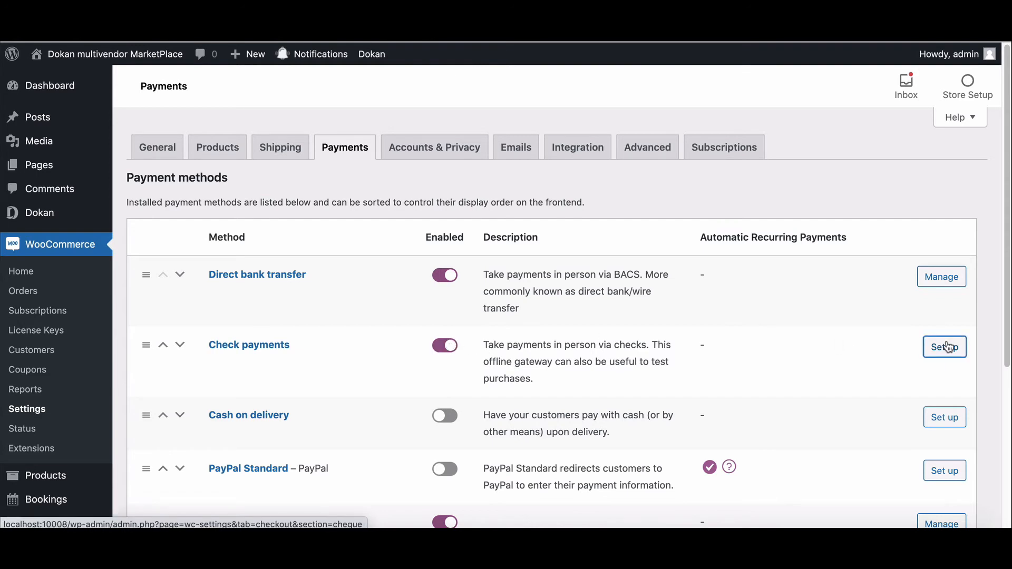
{"action": "left_click", "coordinate": [944, 347]}
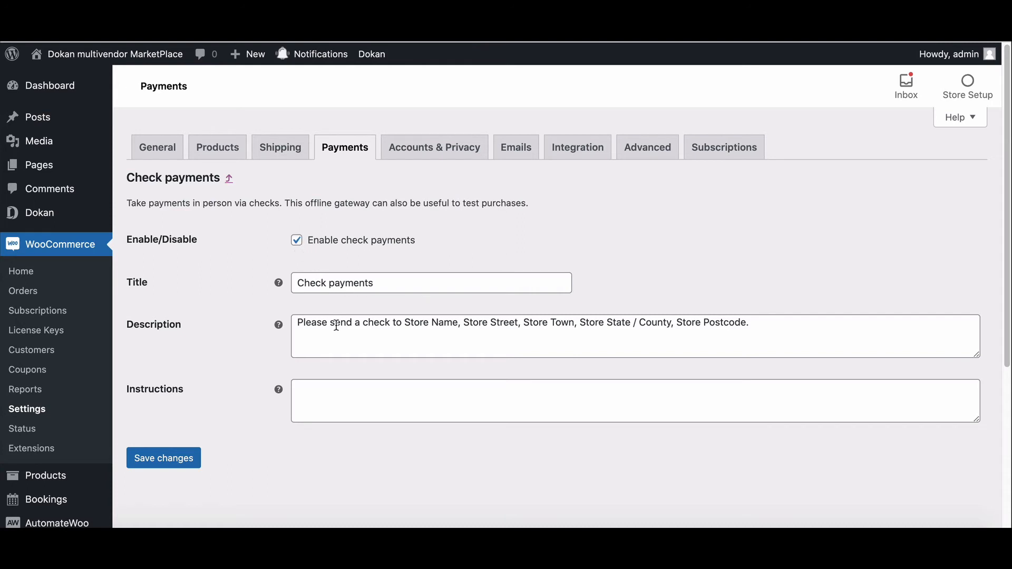
{"action": "mouse_move", "coordinate": [457, 336]}
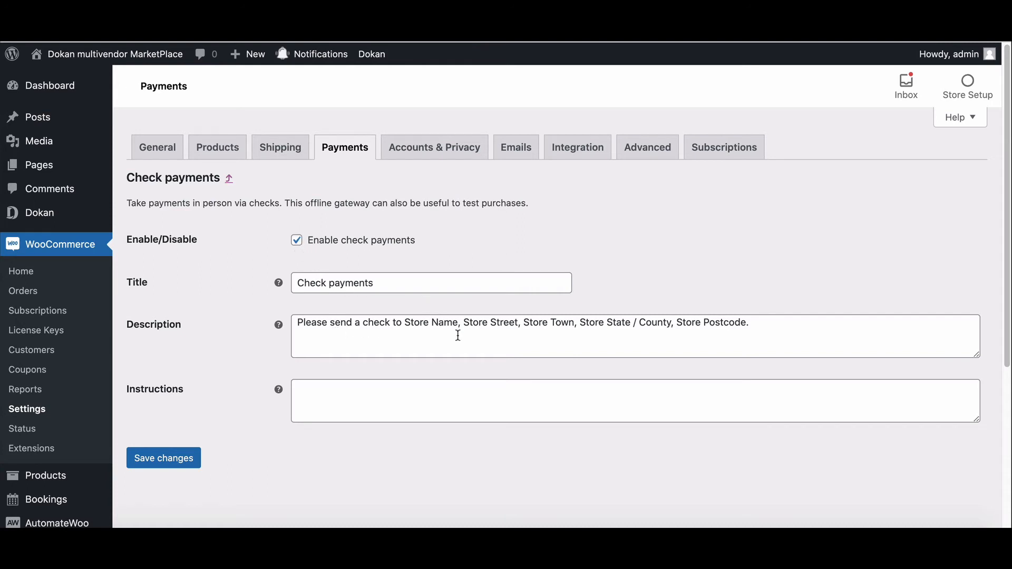
{"action": "mouse_move", "coordinate": [503, 322]}
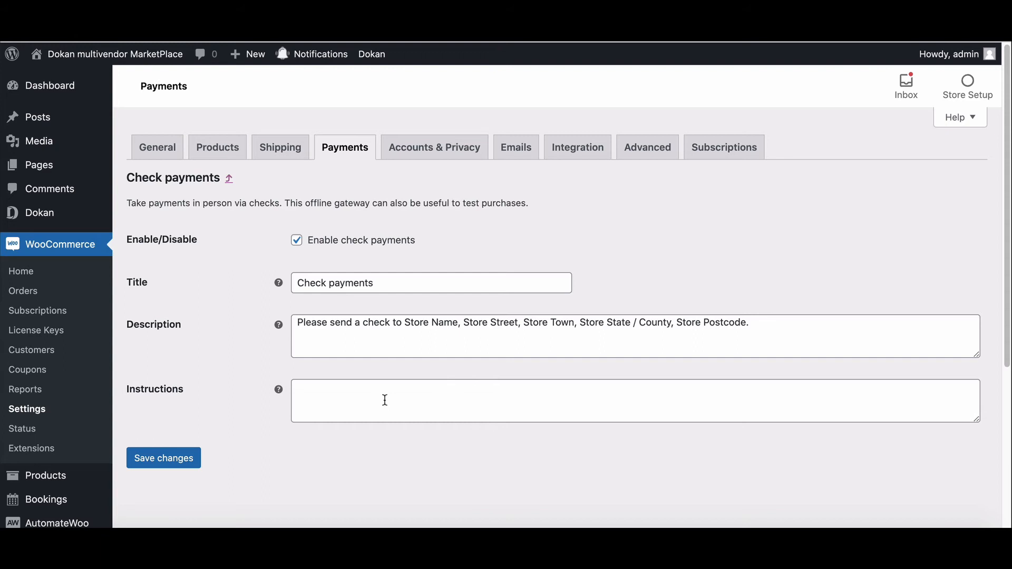
- Save check instructions 'Please send a check to Store Name, Store Street, Store Town…'
{"action": "type", "text": "Please send a check to Store Name, Store Street, Store Town, Store State / County, Store Postcode."}
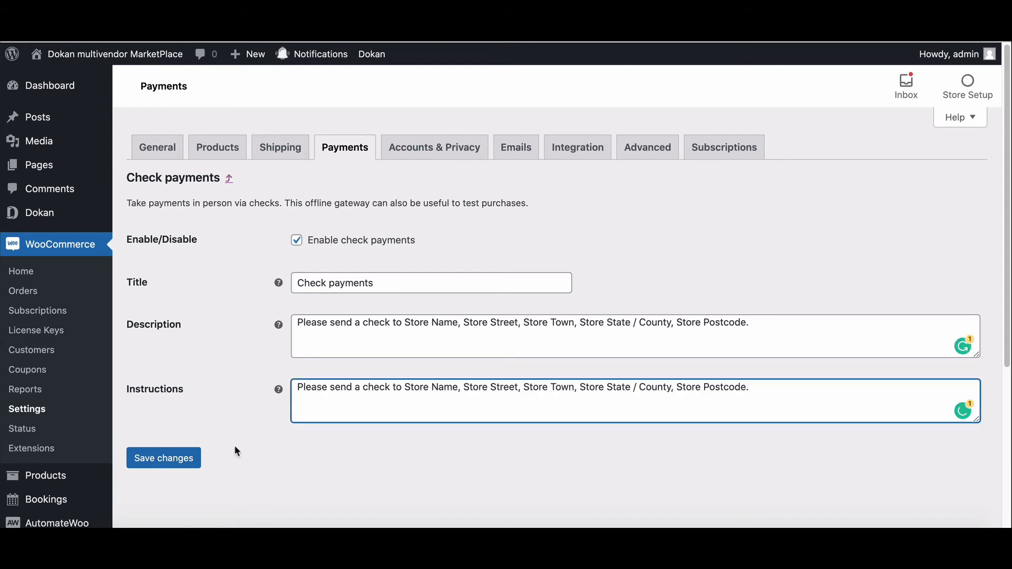
{"action": "left_click", "coordinate": [164, 458]}
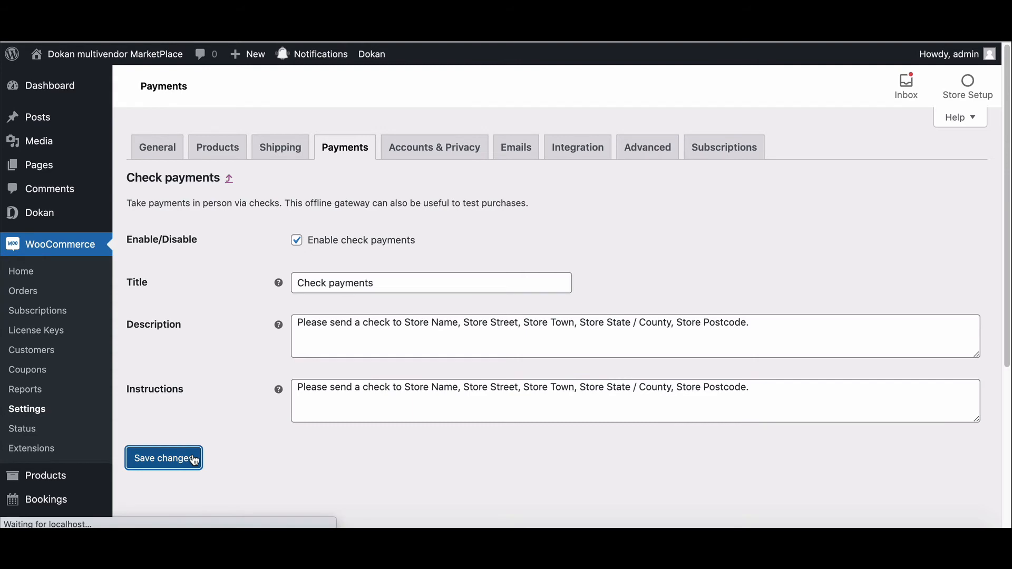
{"action": "left_click", "coordinate": [163, 457]}
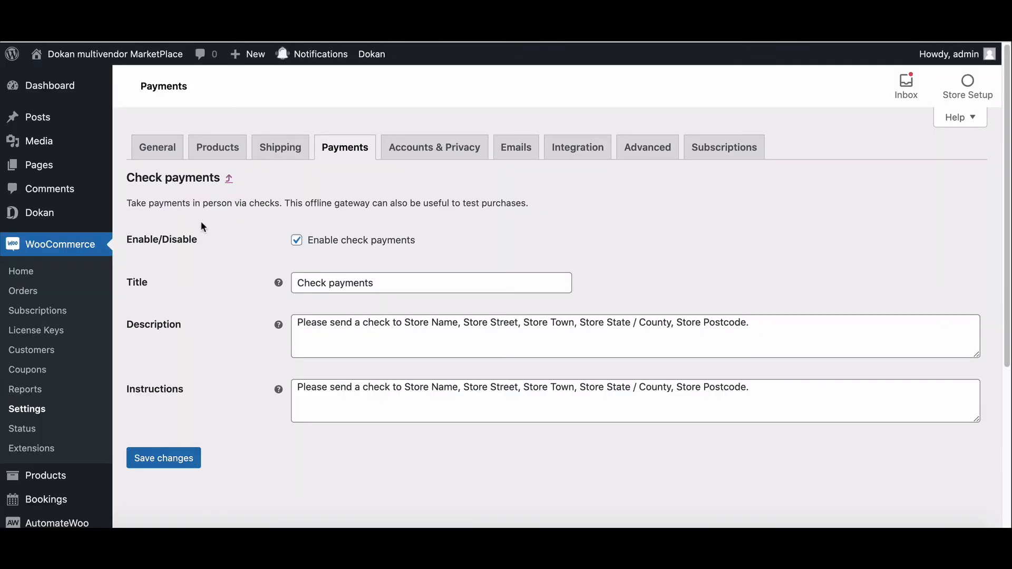
- Enable Cash on delivery from the Payments list and open its settings page
{"action": "left_click", "coordinate": [229, 178]}
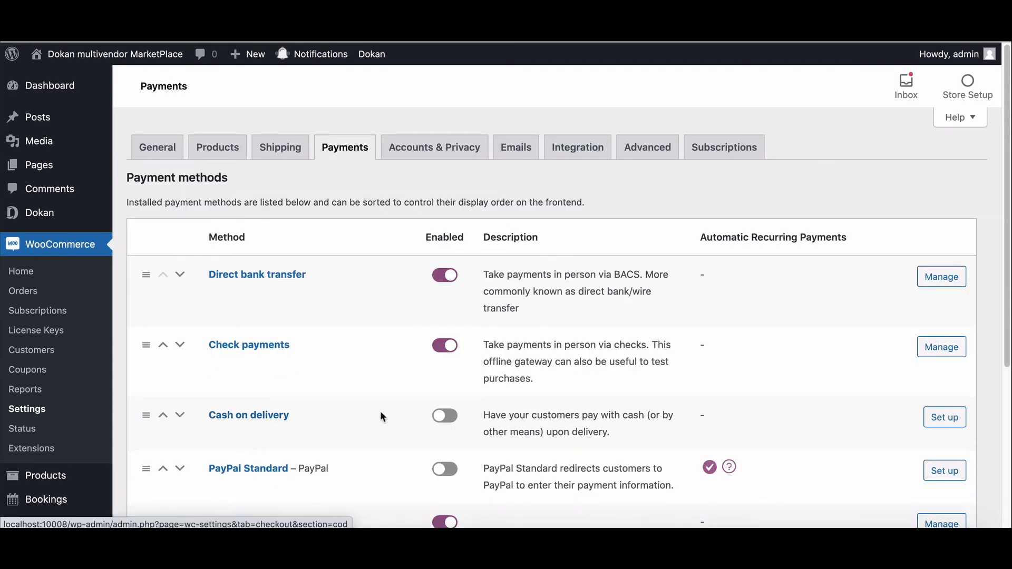
{"action": "left_click", "coordinate": [444, 415]}
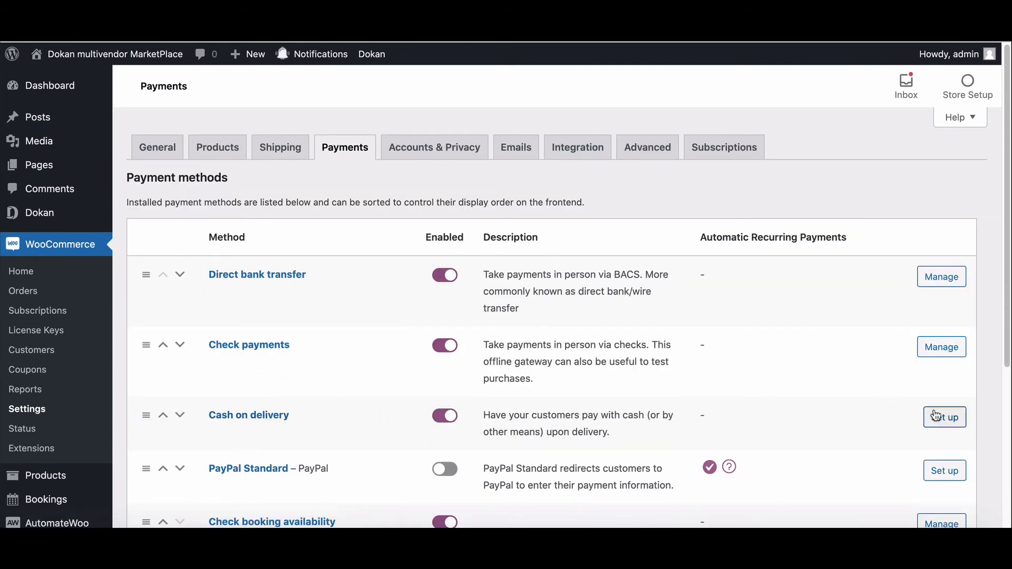
{"action": "left_click", "coordinate": [944, 416]}
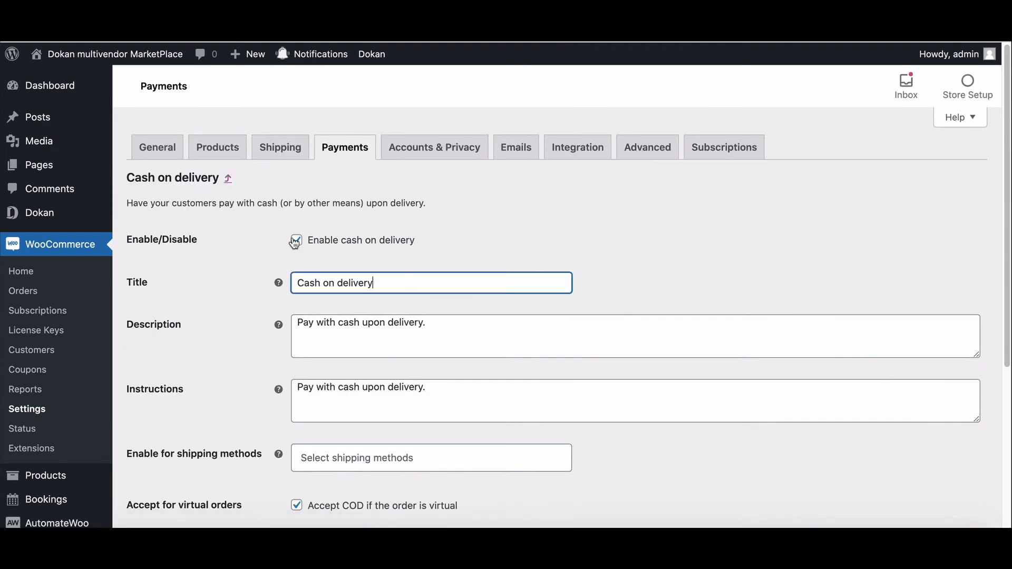
{"action": "left_click", "coordinate": [296, 240]}
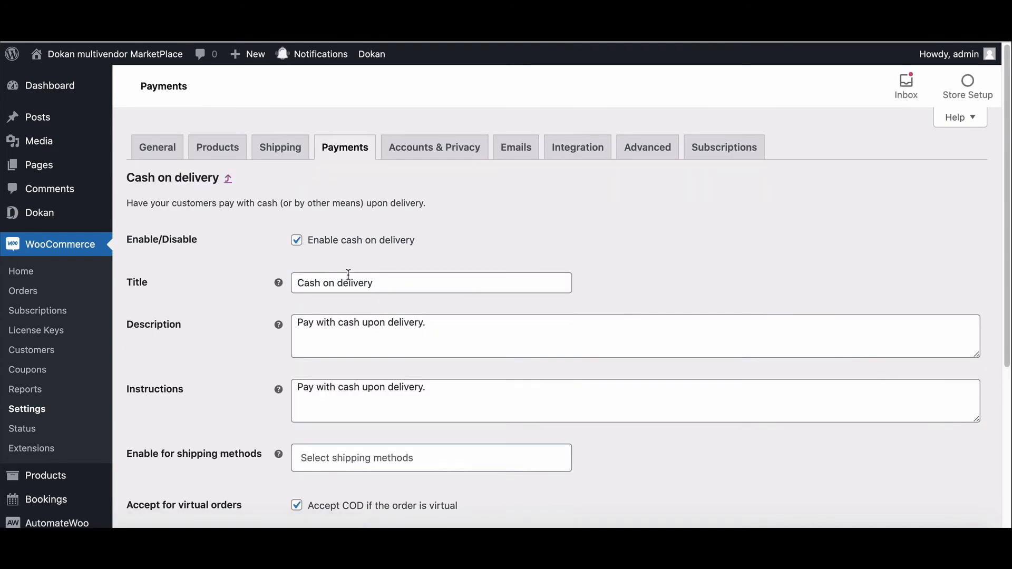
{"action": "left_click", "coordinate": [431, 283]}
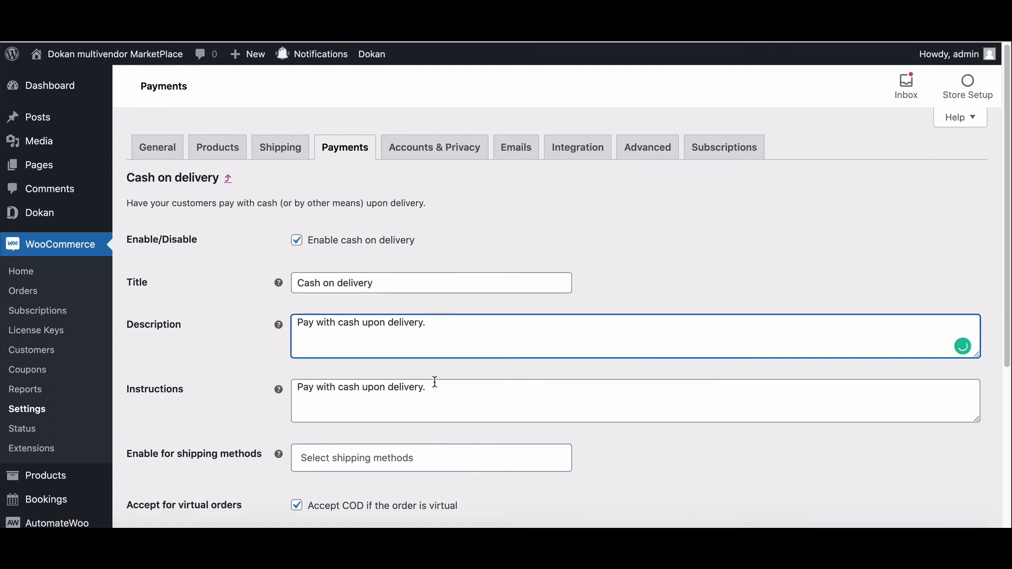
{"action": "left_click", "coordinate": [437, 400]}
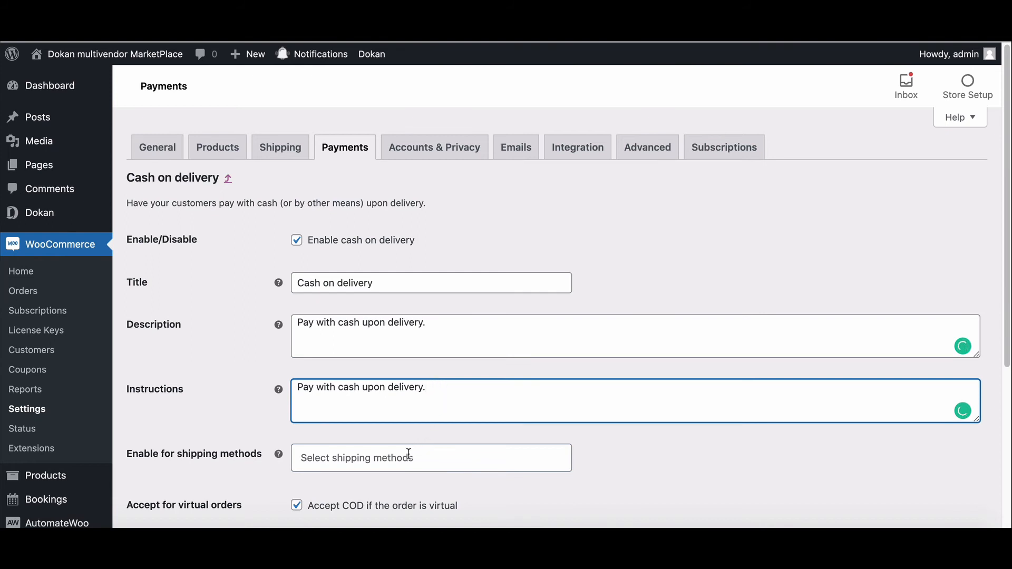
- Limit cash on delivery to Any 'Free shipping' method and save the settings
{"action": "left_click", "coordinate": [431, 458]}
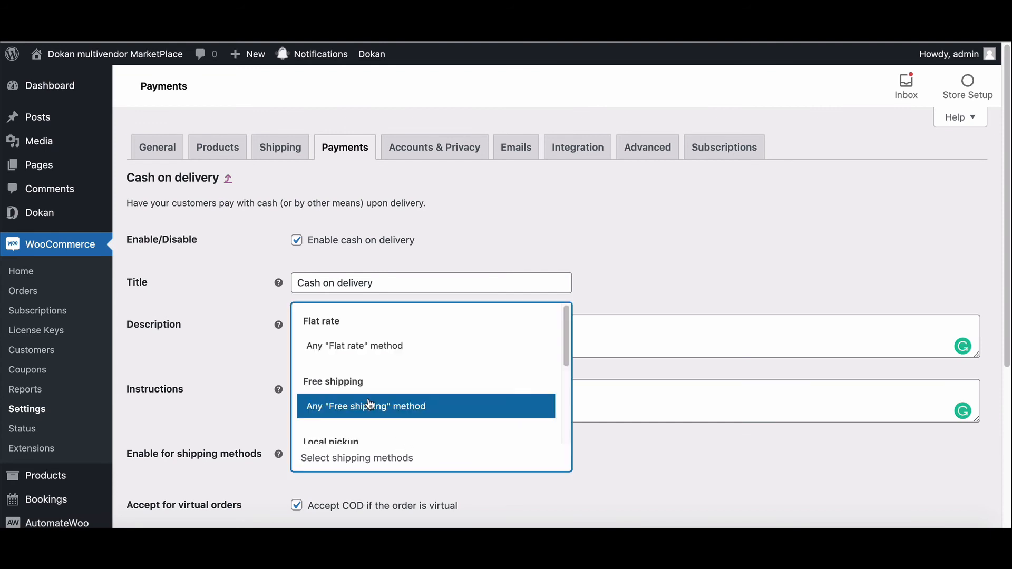
{"action": "scroll", "scroll_direction": "down", "scroll_amount": 3}
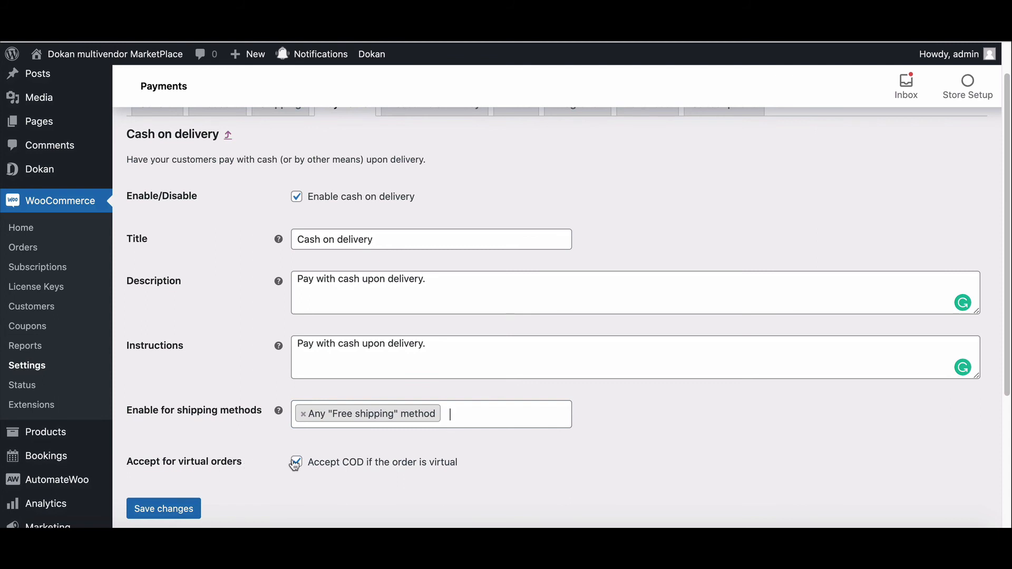
{"action": "left_click", "coordinate": [296, 462]}
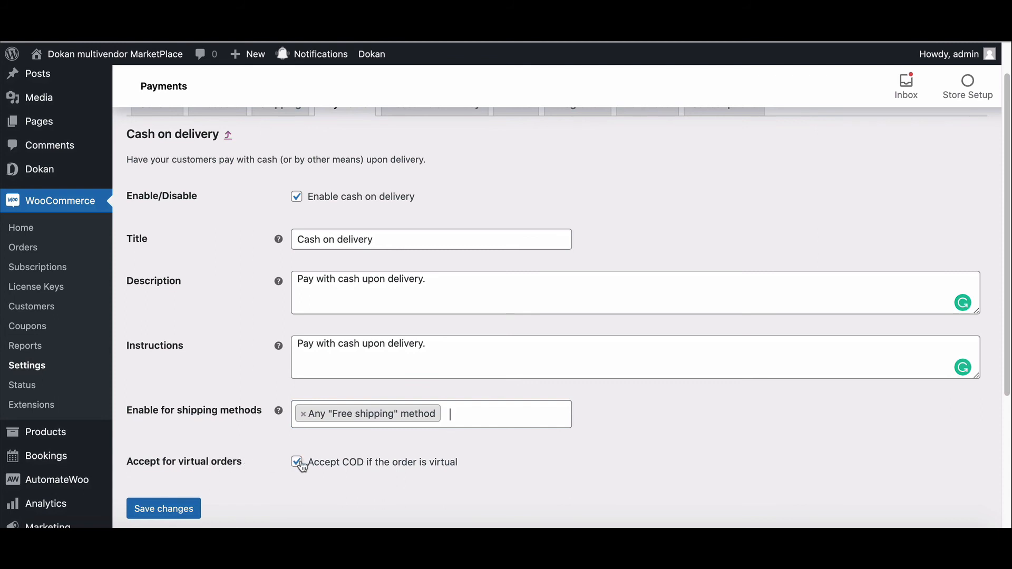
{"action": "scroll", "scroll_direction": "down", "scroll_amount": 3}
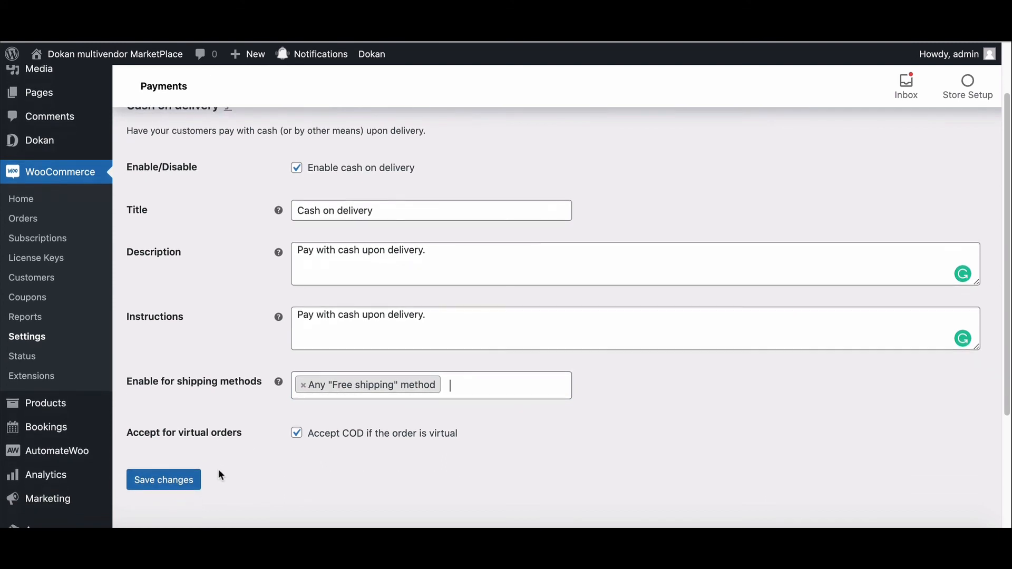
{"action": "left_click", "coordinate": [164, 480]}
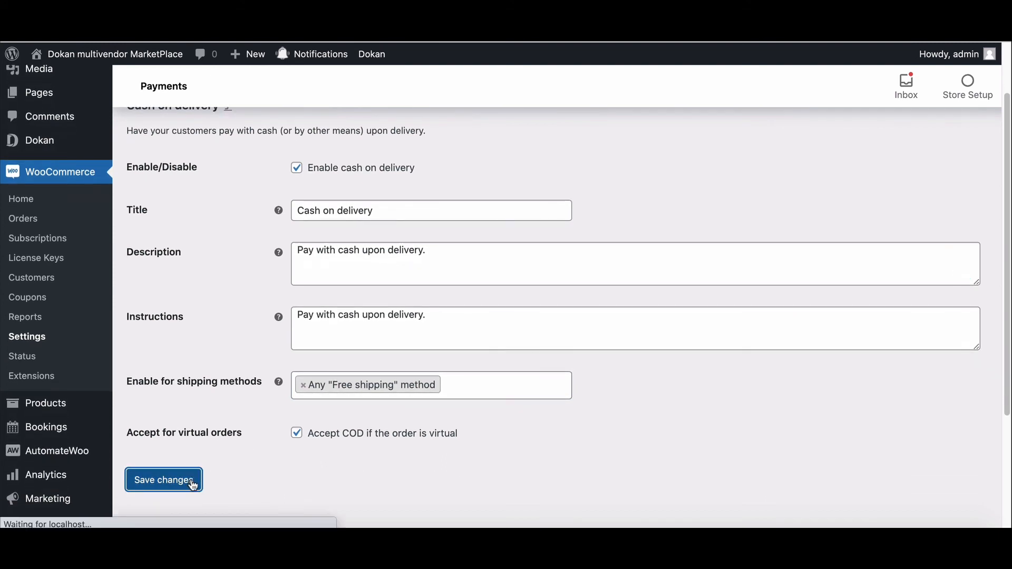
{"action": "left_click", "coordinate": [163, 480]}
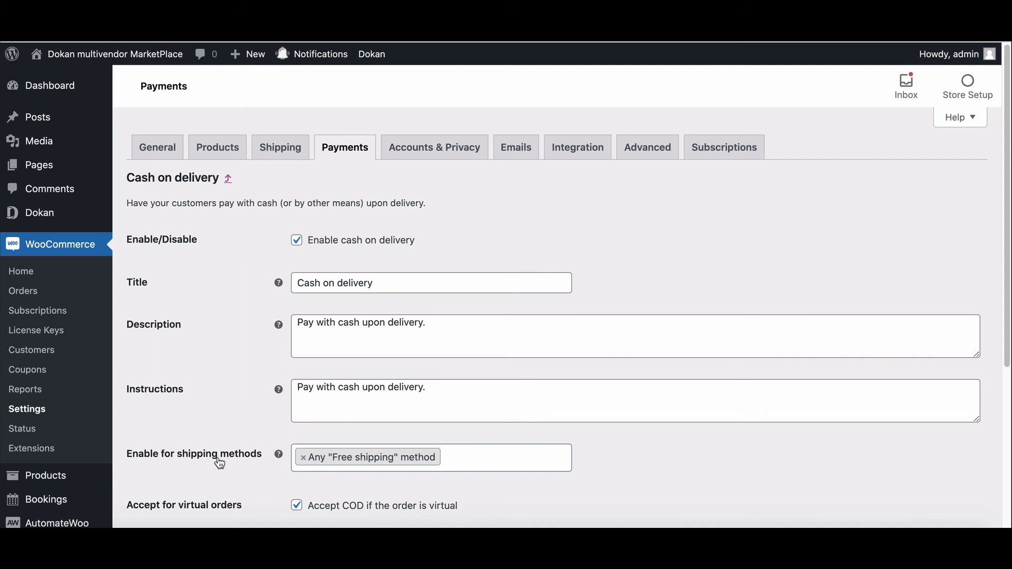
{"action": "mouse_move", "coordinate": [214, 425]}
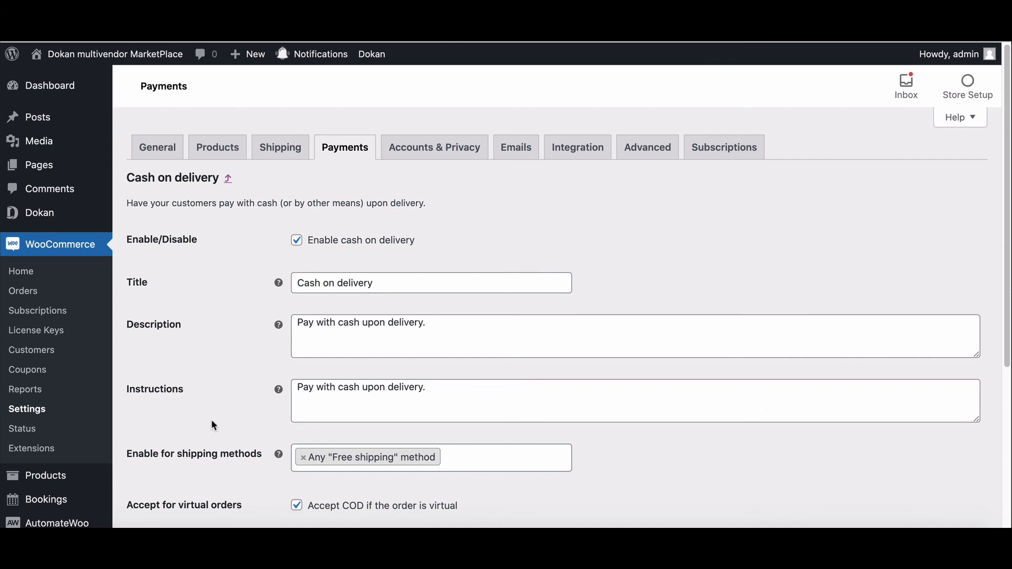